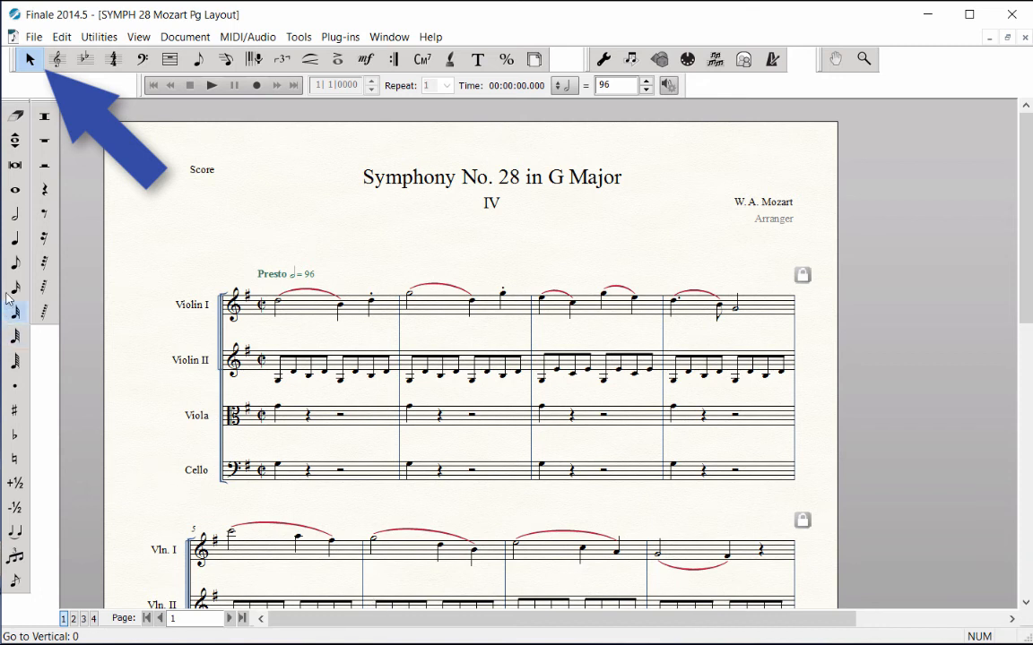
- Delete the Arranger line and drag the W. A. Mozart credit down above the Violin I staff
{"action": "left_click", "coordinate": [29, 57]}
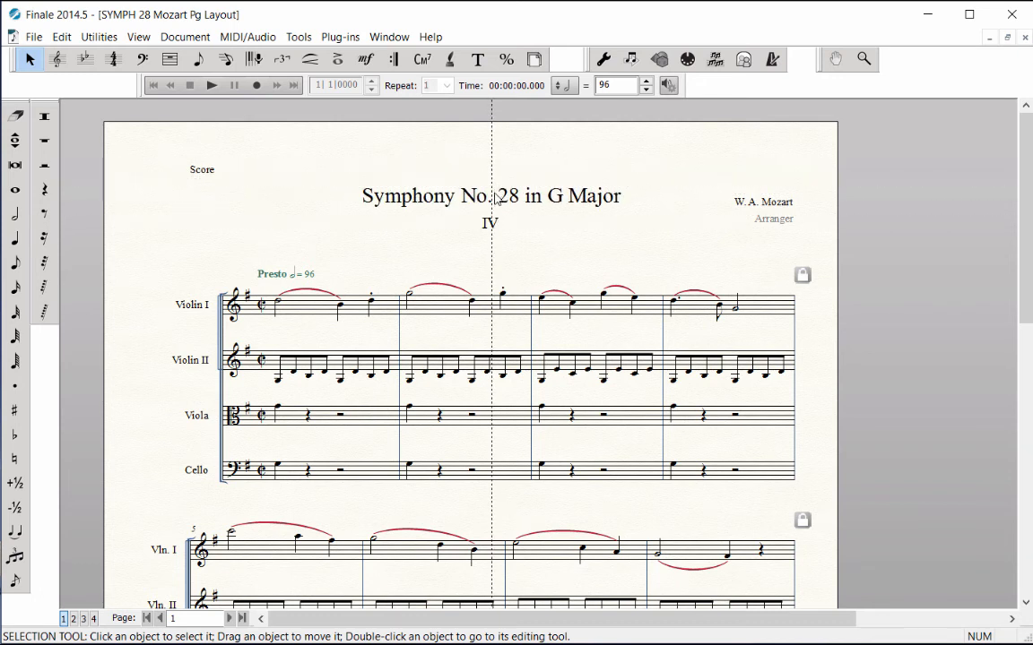
{"action": "left_click", "coordinate": [491, 195]}
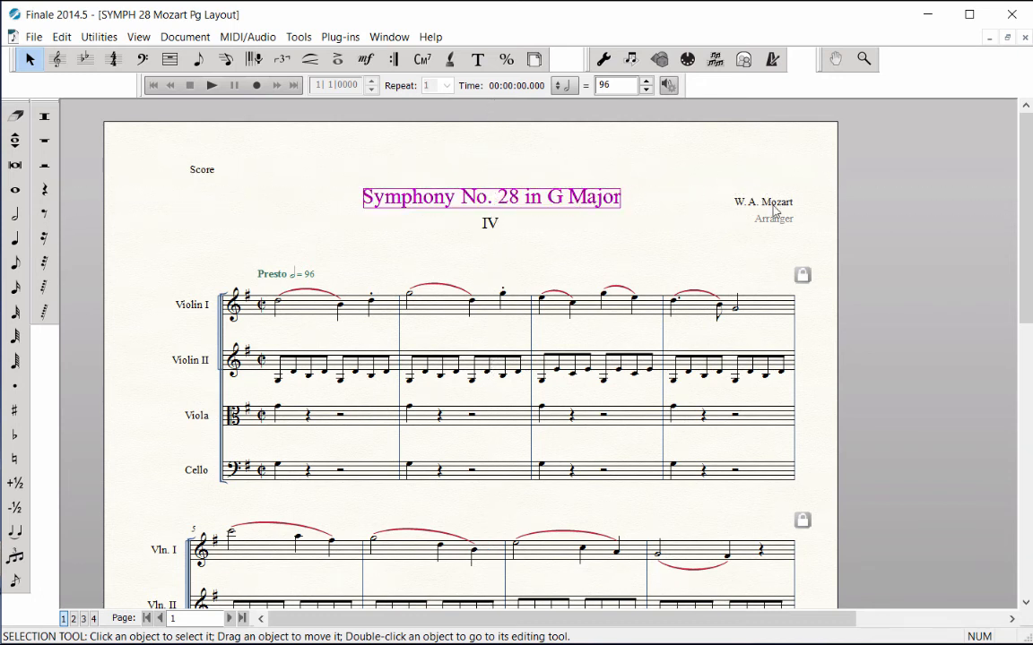
{"action": "left_click", "coordinate": [771, 216]}
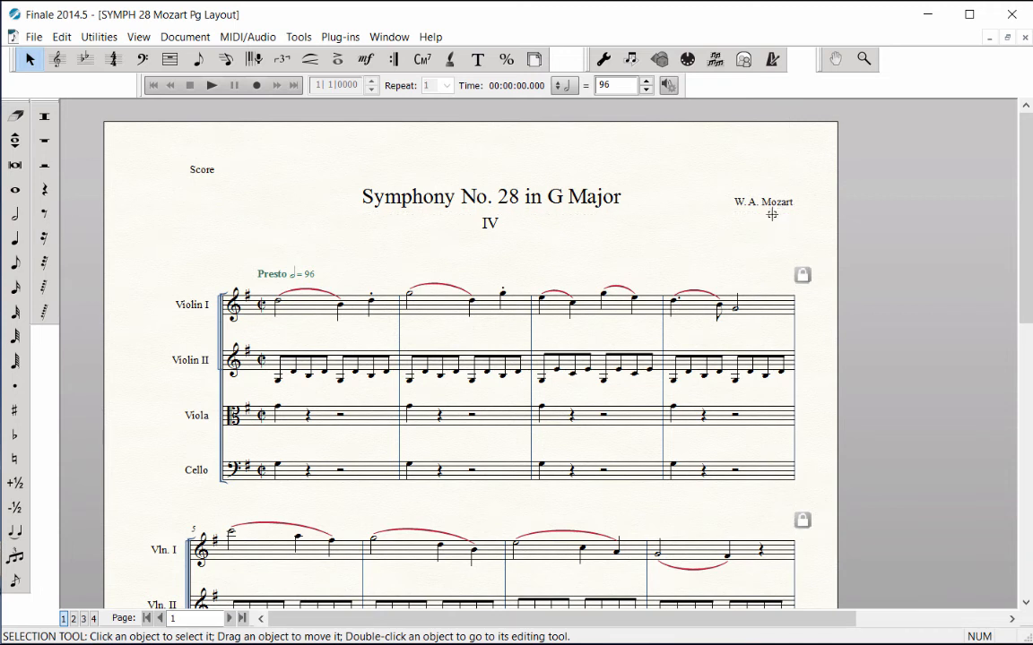
{"action": "left_click_drag", "start_coordinate": [763, 201], "coordinate": [764, 248]}
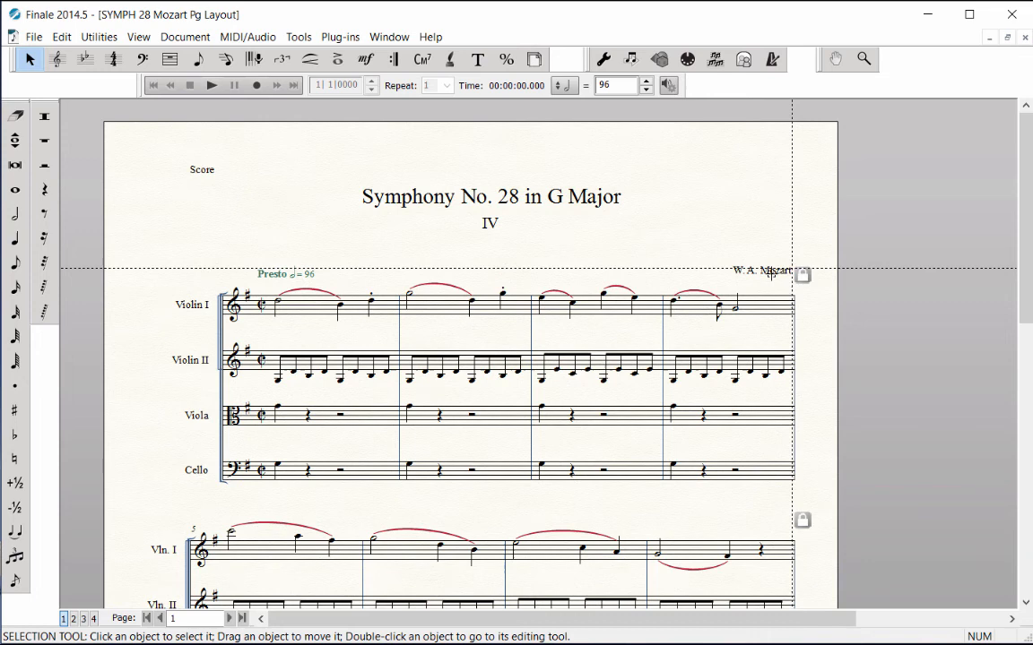
{"action": "left_click", "coordinate": [764, 269]}
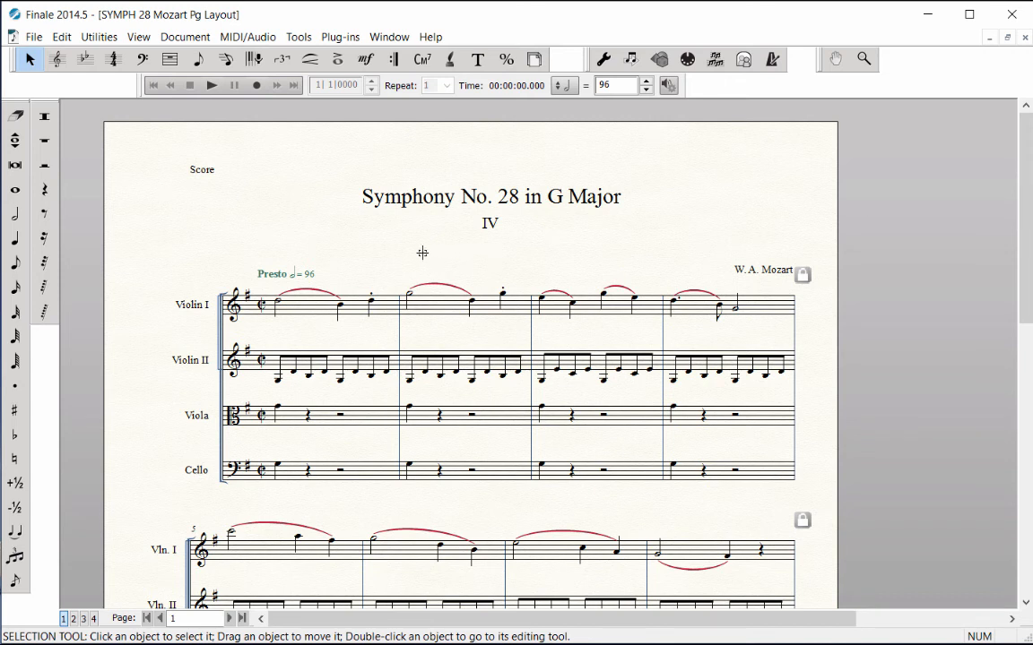
{"action": "mouse_move", "coordinate": [369, 222]}
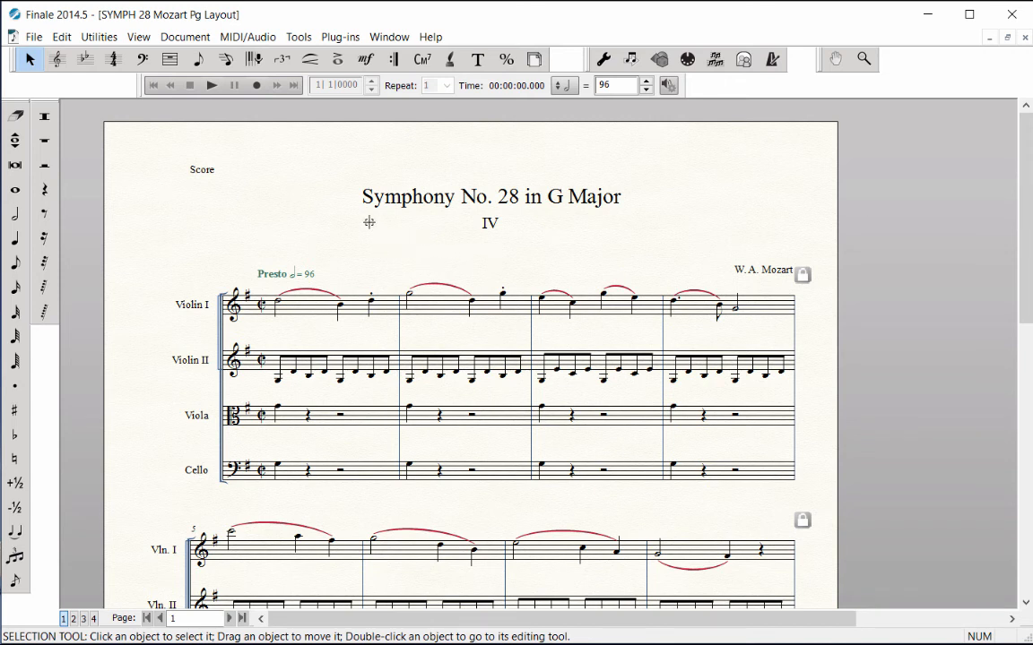
{"action": "mouse_move", "coordinate": [205, 171]}
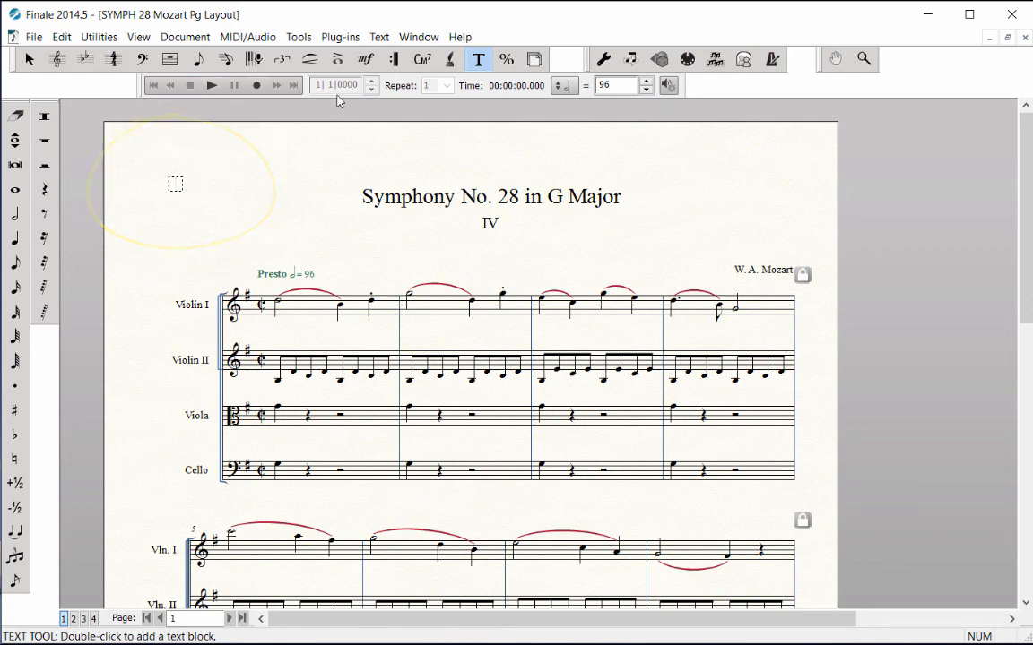
- Insert an automatic Part/Score Name text reading Score at the top left of the page
{"action": "left_click", "coordinate": [380, 36]}
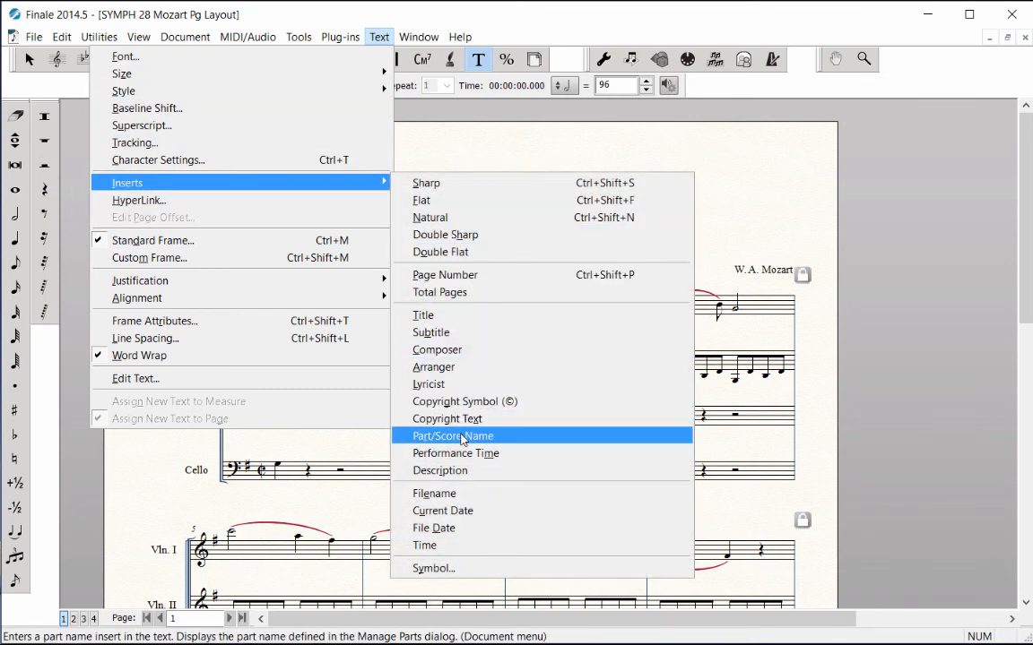
{"action": "left_click", "coordinate": [452, 435]}
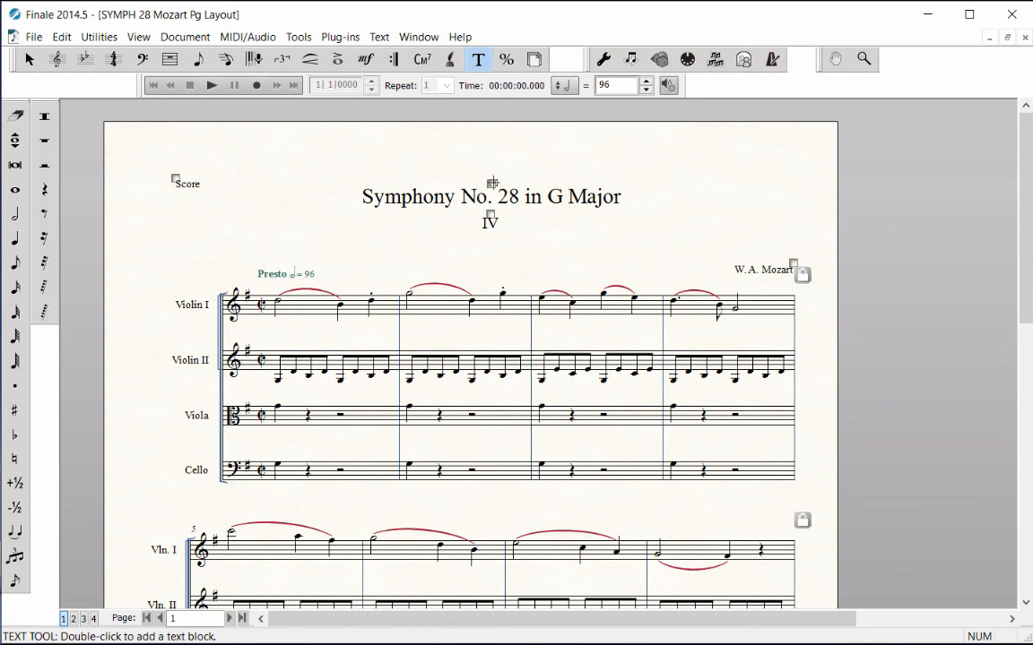
{"action": "right_click", "coordinate": [491, 183]}
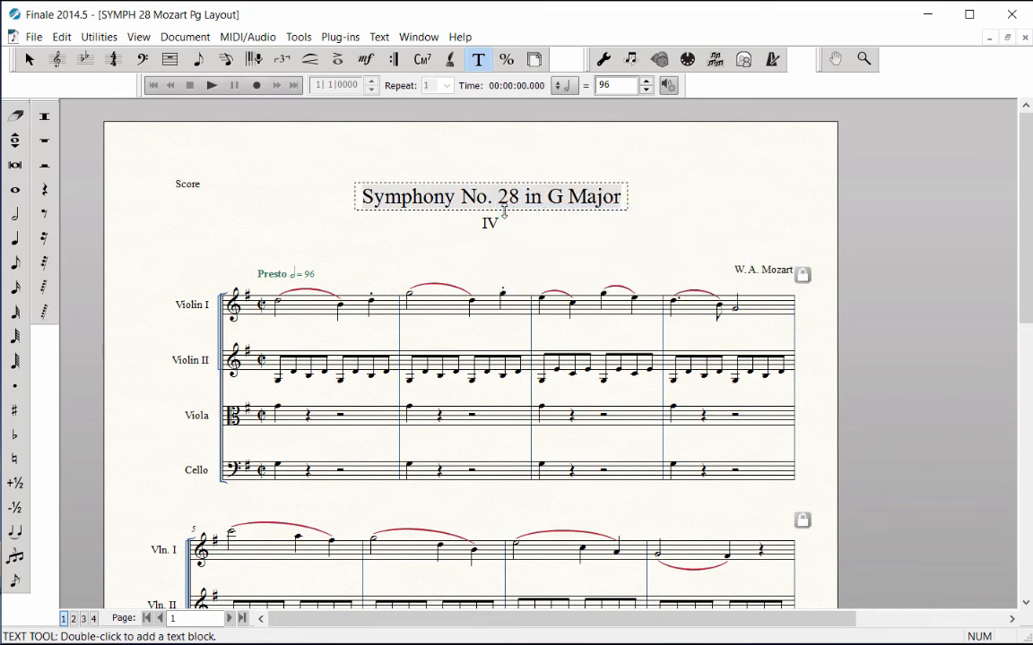
{"action": "double_click", "coordinate": [493, 195]}
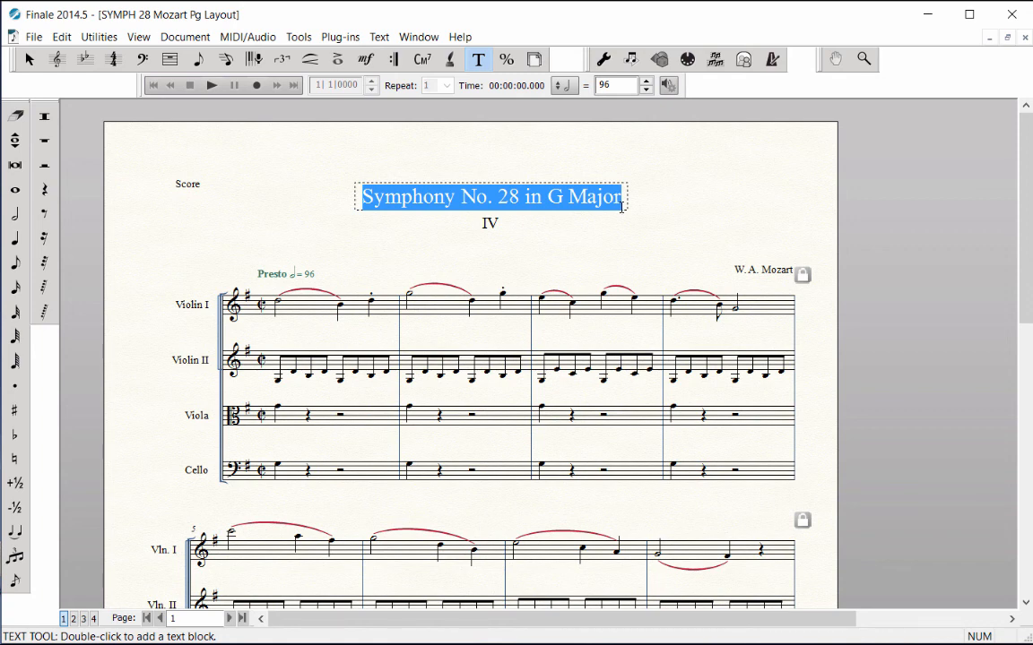
{"action": "left_click", "coordinate": [380, 36]}
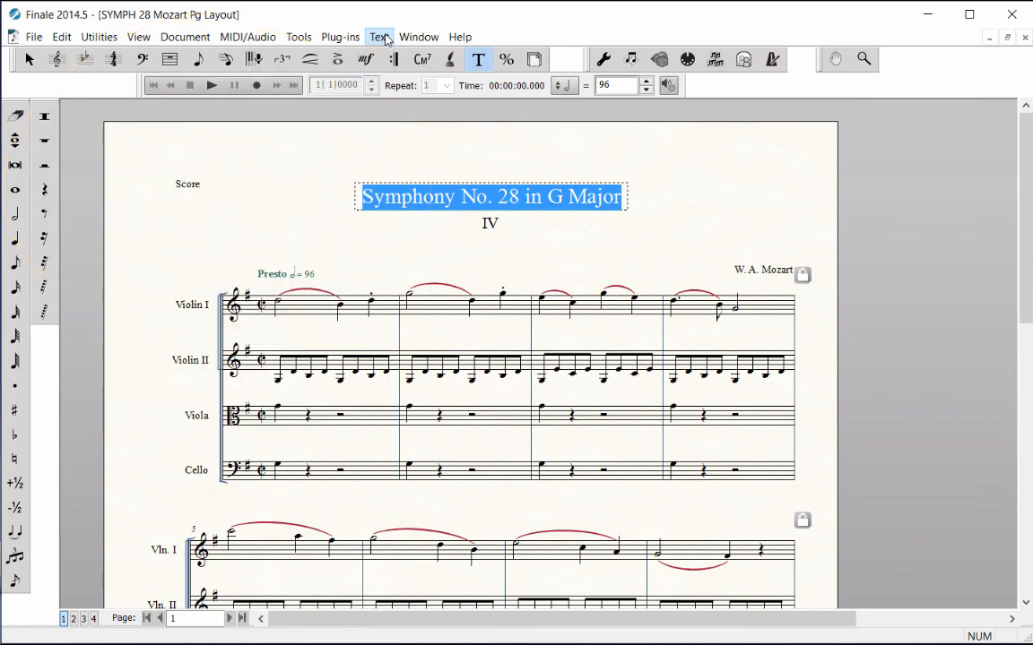
{"action": "left_click", "coordinate": [29, 59]}
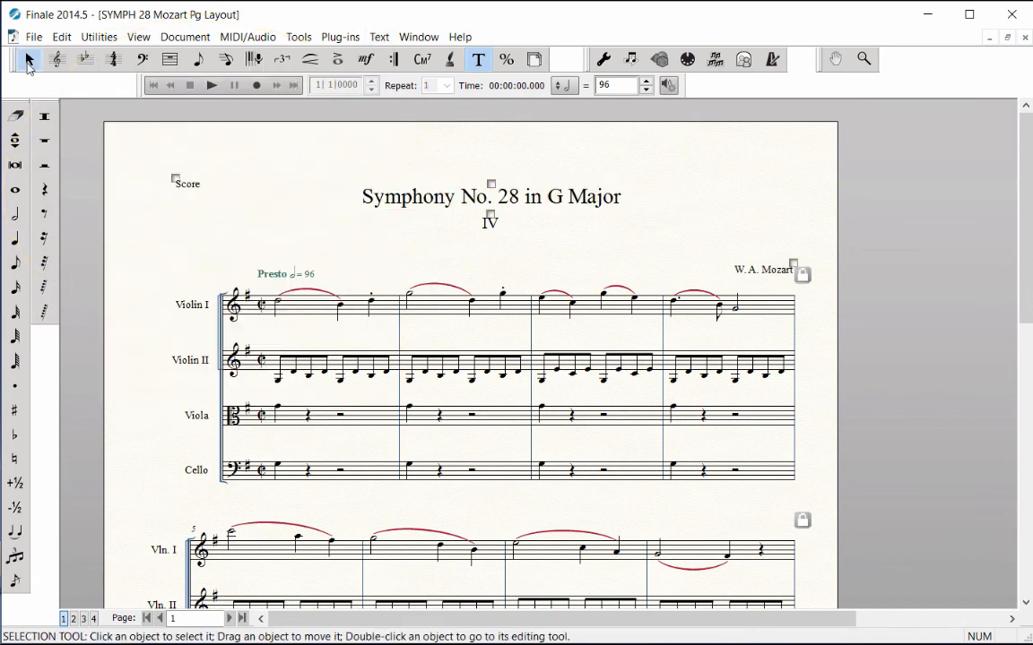